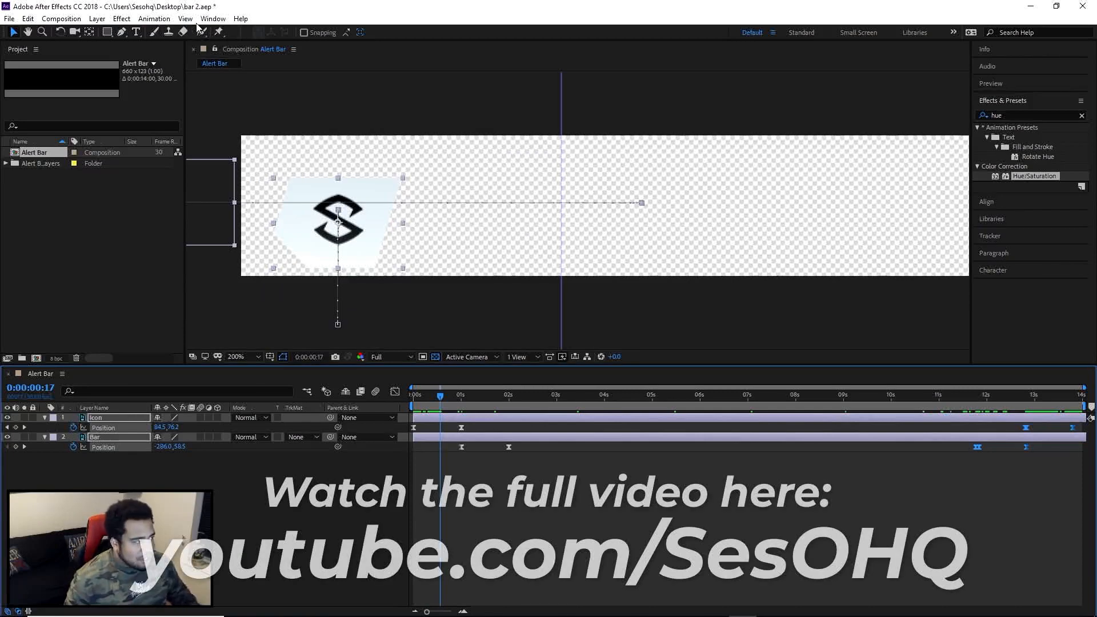
Launch AEJuice Pack Manager 3 from the Window menu and switch to the Liquid Elements pack.
left_click(213, 19)
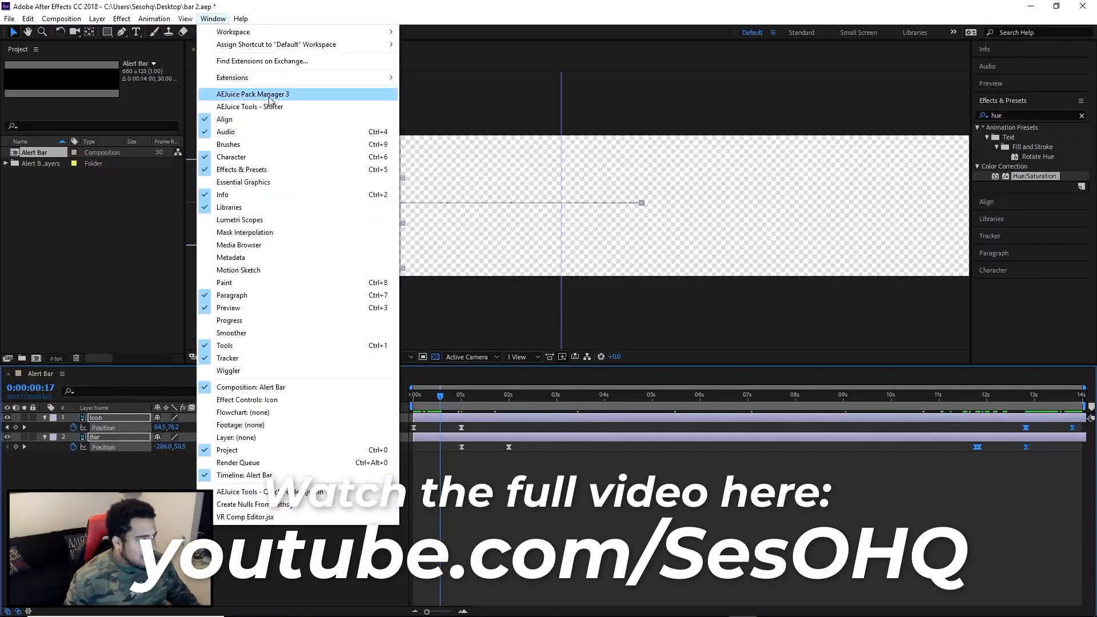
left_click(252, 93)
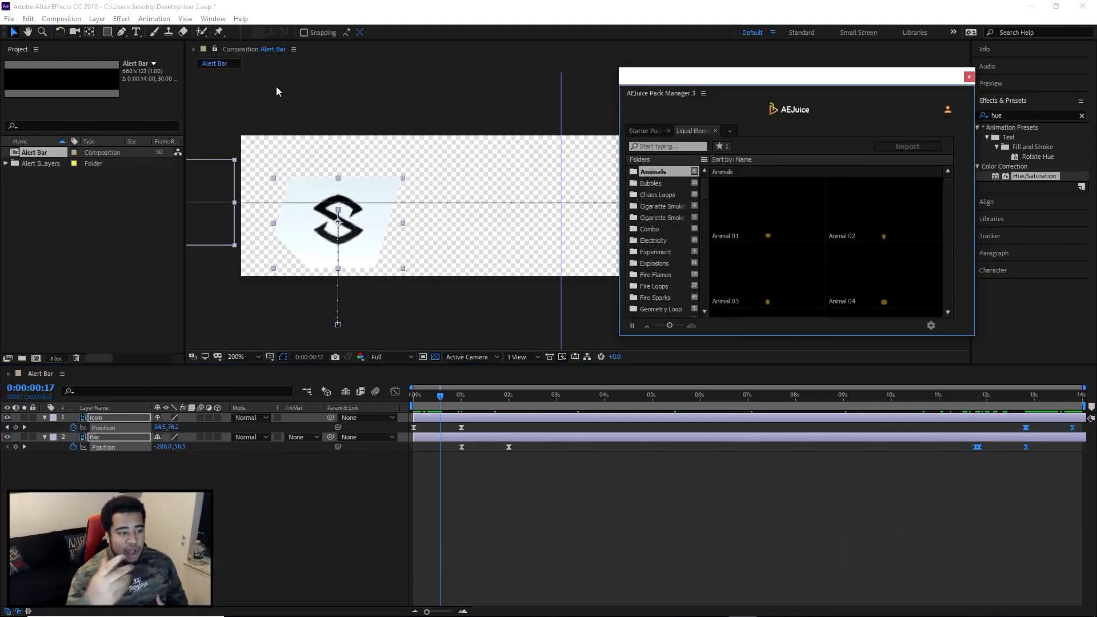
left_click(643, 130)
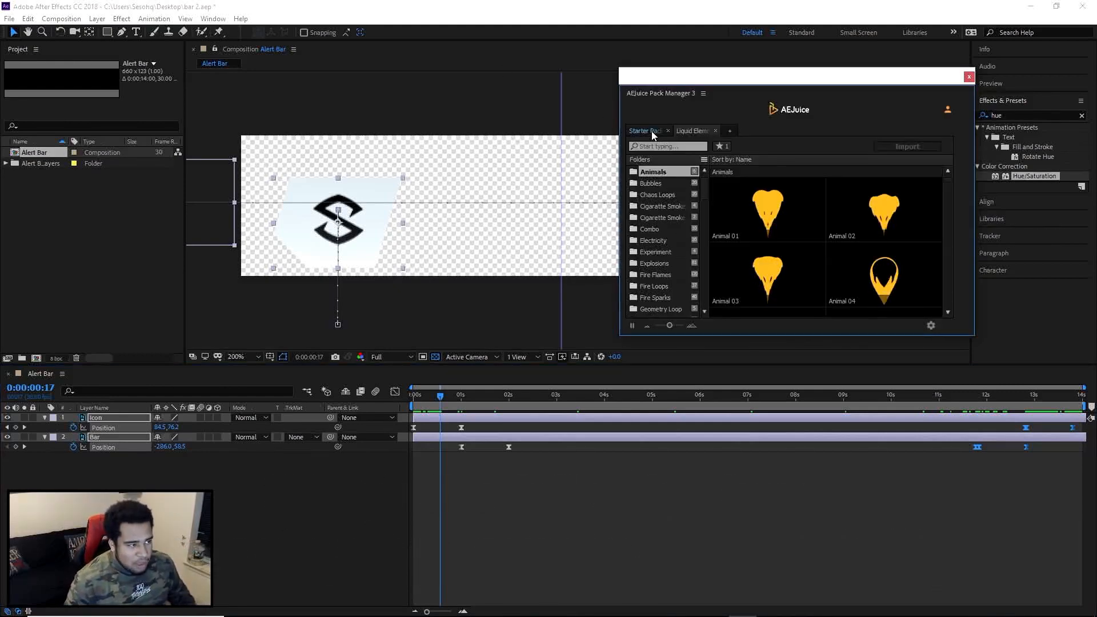
left_click(692, 130)
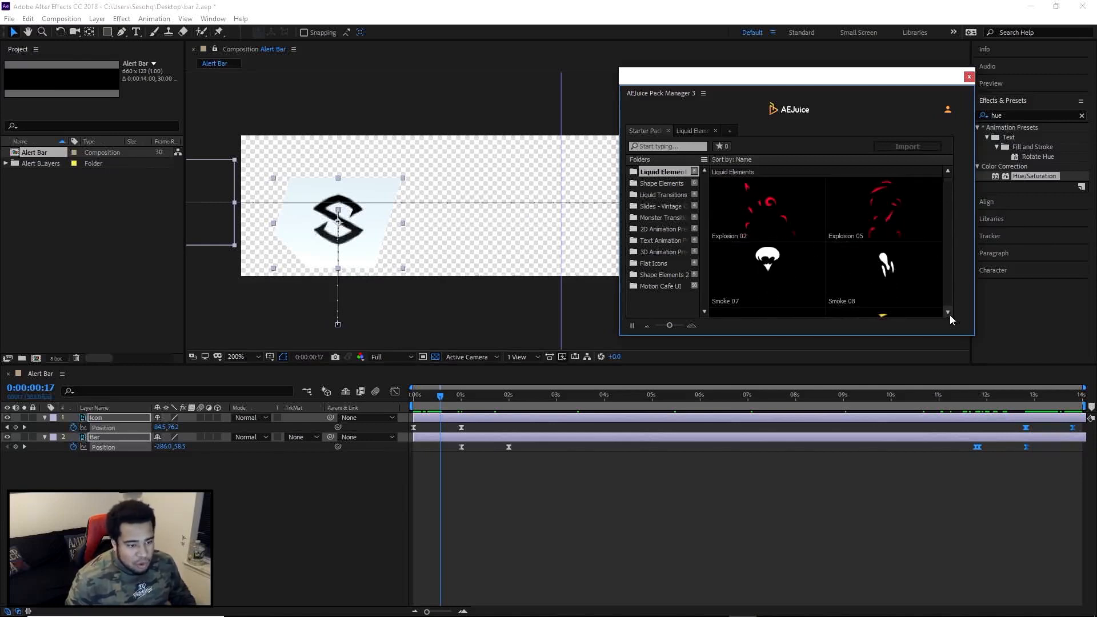
scroll("down", 3)
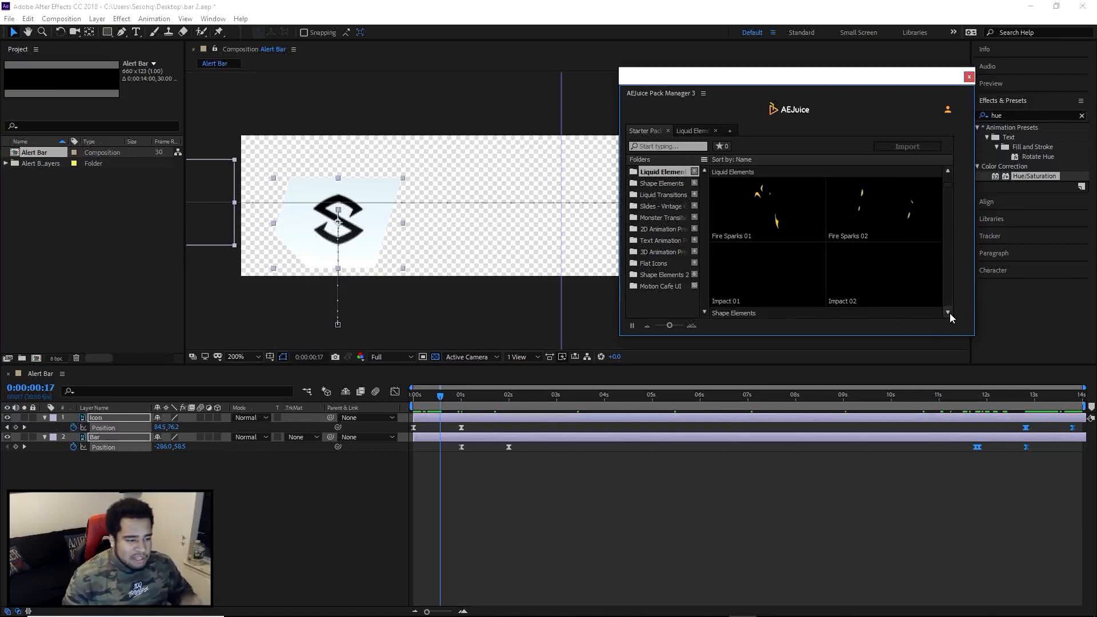
Import Experiment 01 from the Starter Pack's Experiment folder into the Alert Bar composition.
left_click(659, 252)
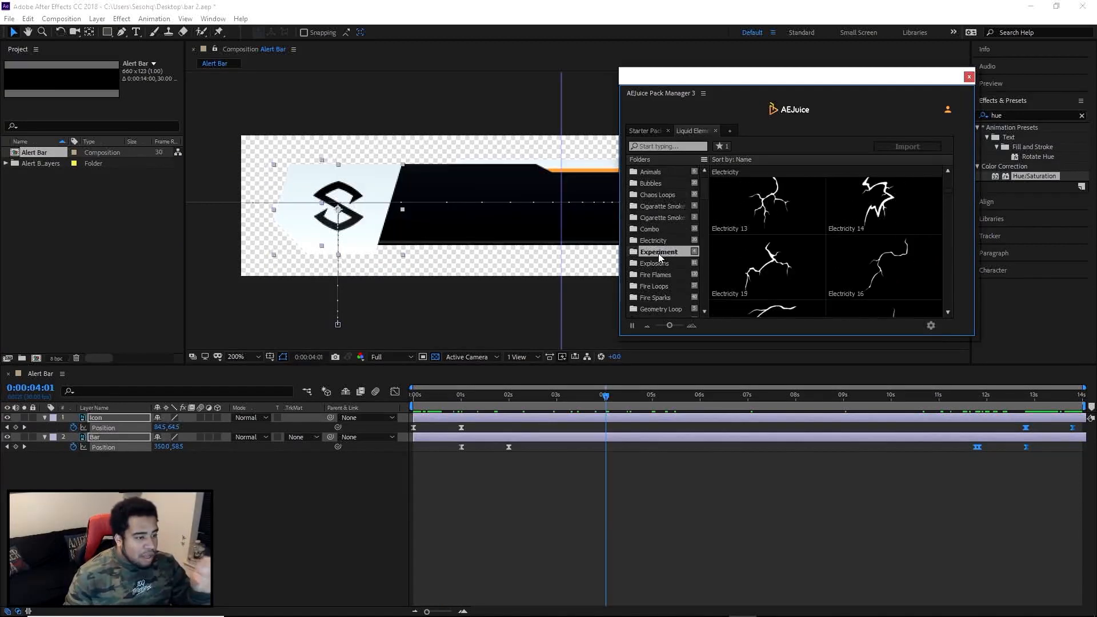
left_click(658, 251)
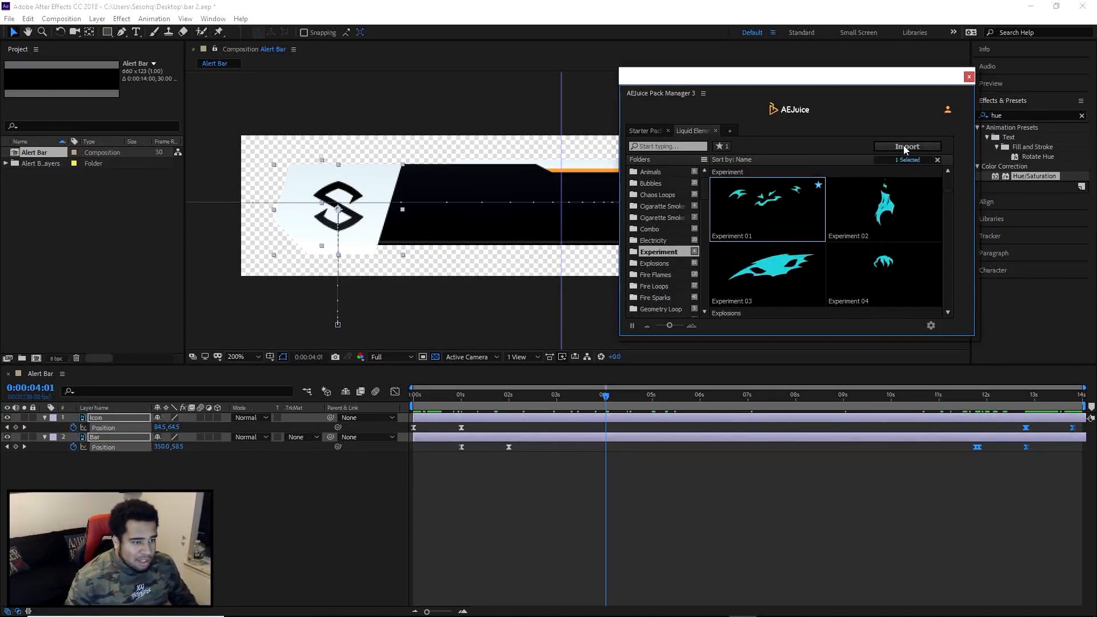
left_click(906, 146)
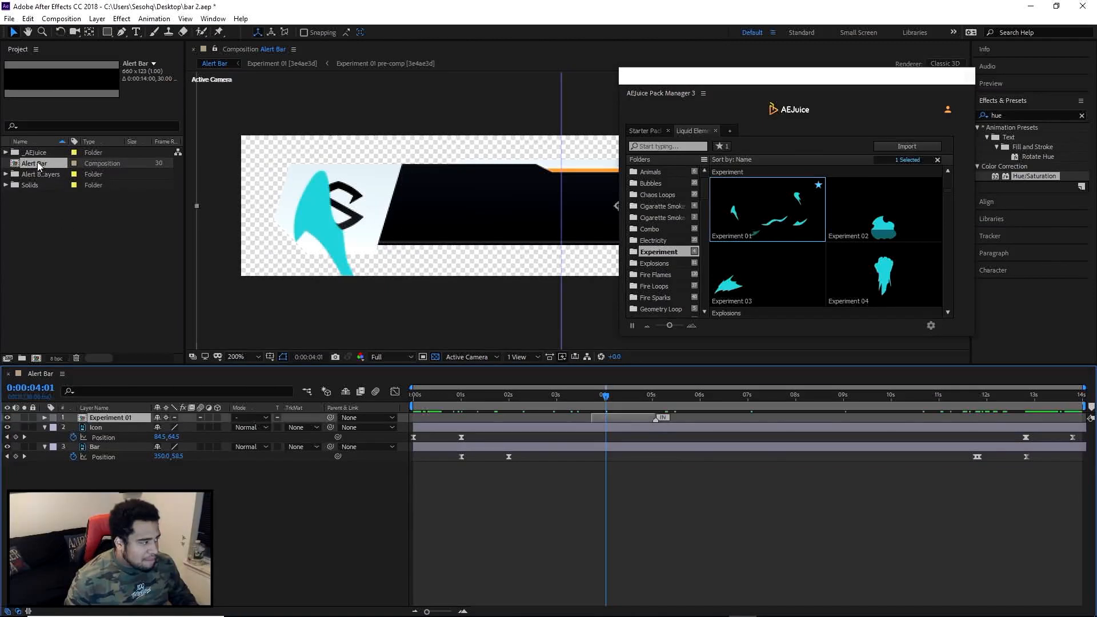
left_click(33, 152)
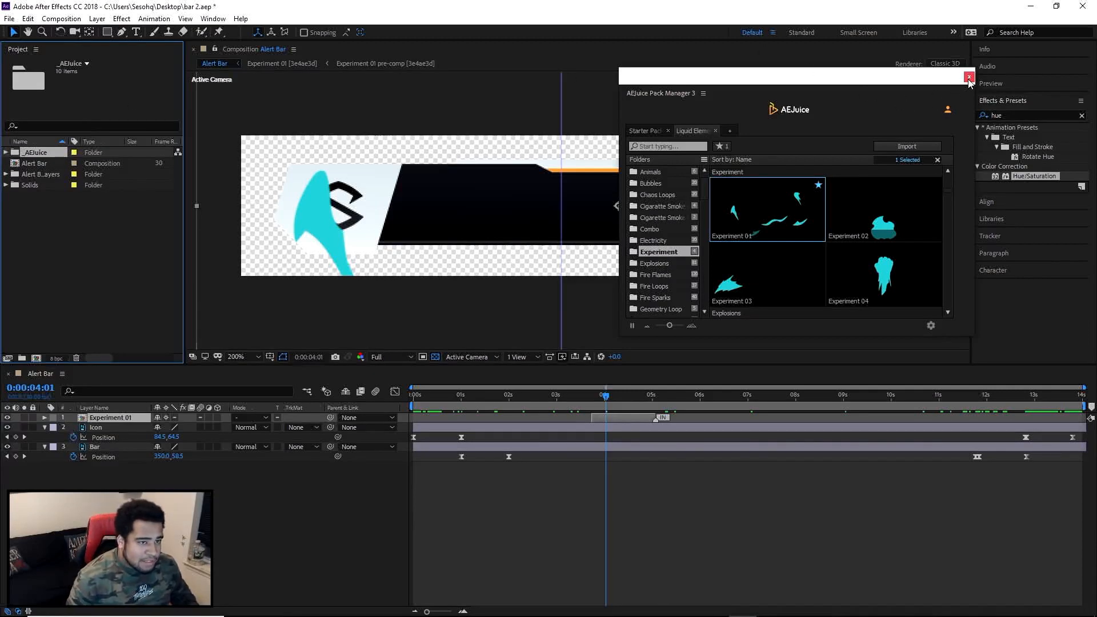
Close the Pack Manager, check the burst on the timeline and move Experiment 01 below the Icon layer.
left_click(968, 76)
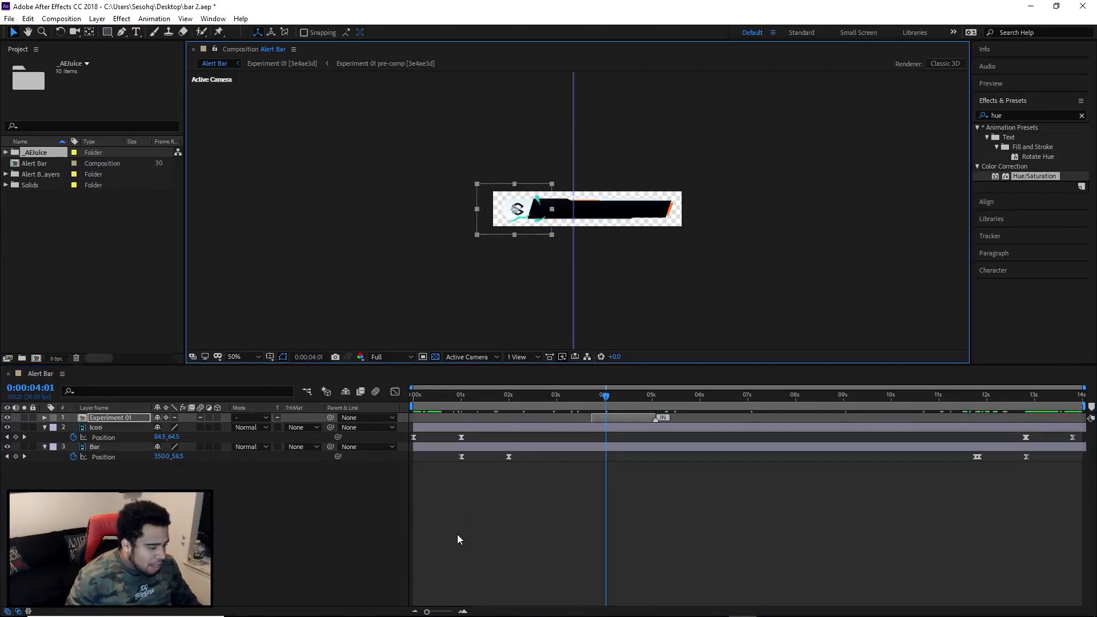
left_click(234, 357)
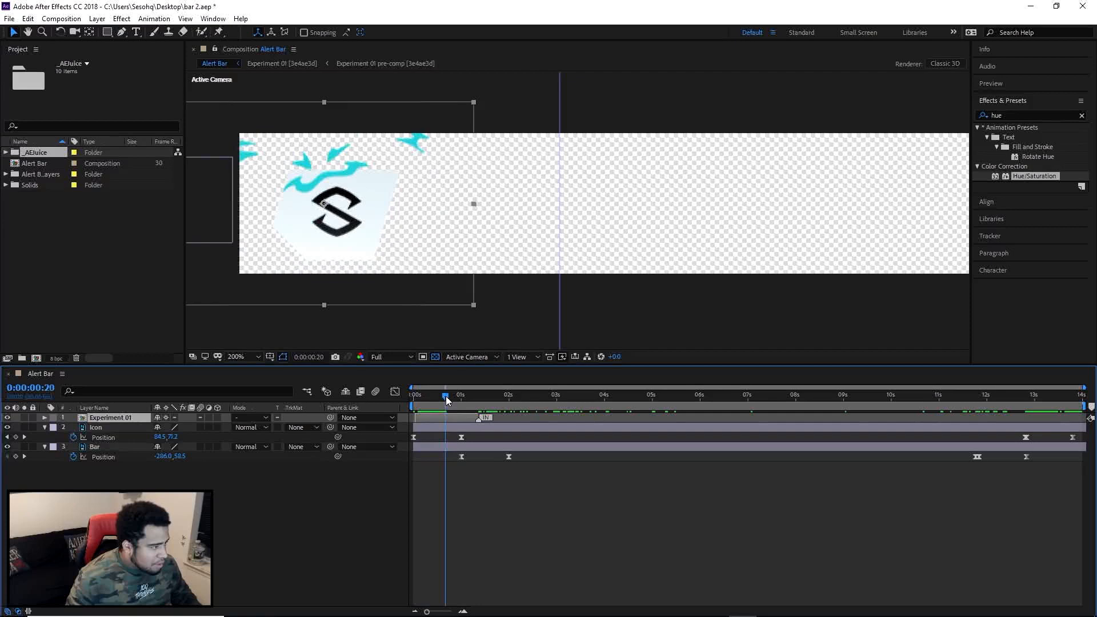
left_click(454, 395)
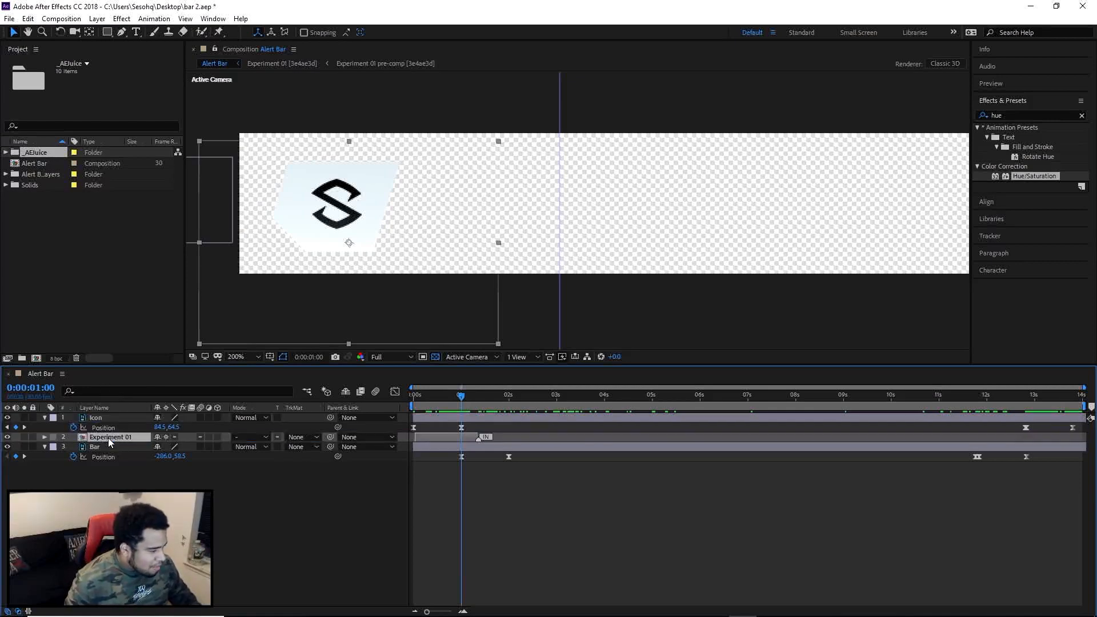
mouse_move(375, 73)
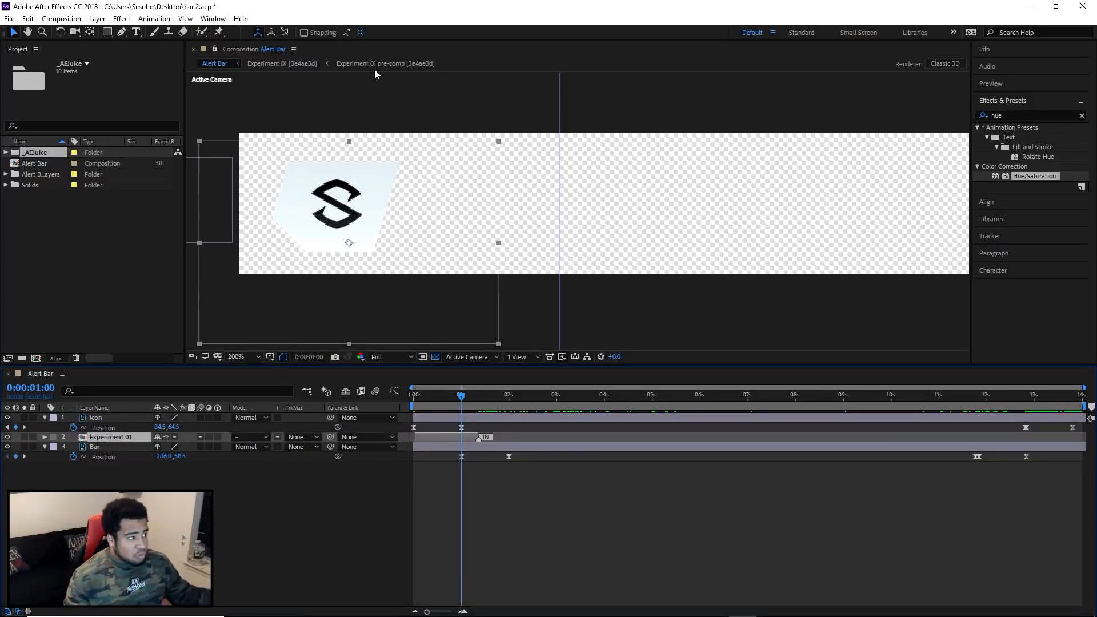
left_click(153, 18)
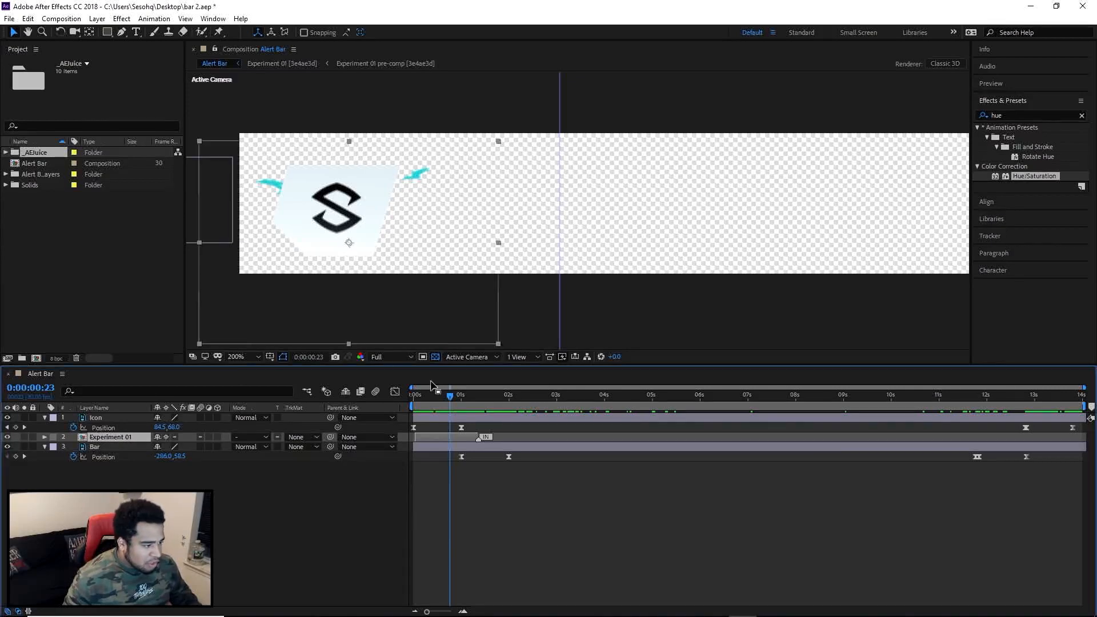
Colour Experiment 01 orange with Hue/Saturation at hue +199° and saturation -25.
left_click(456, 395)
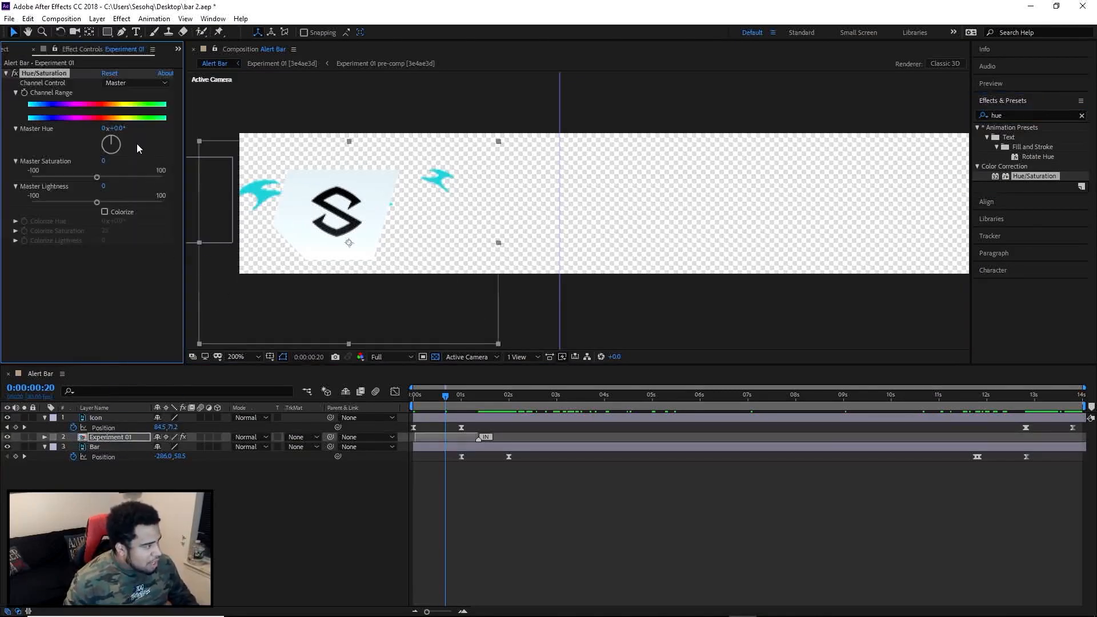
left_click(511, 396)
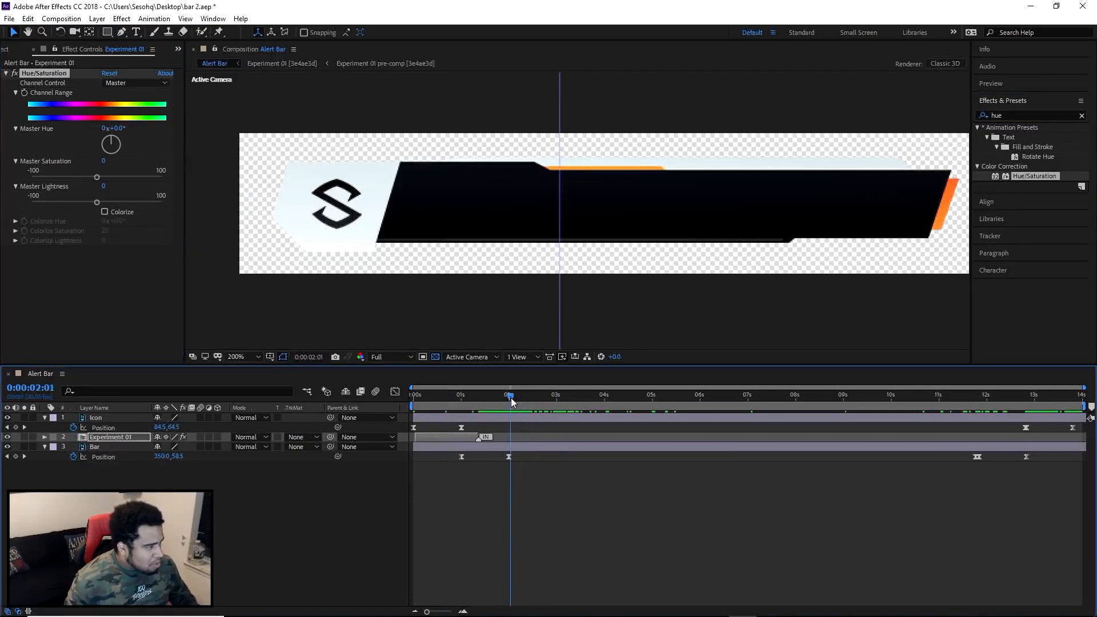
left_click(444, 395)
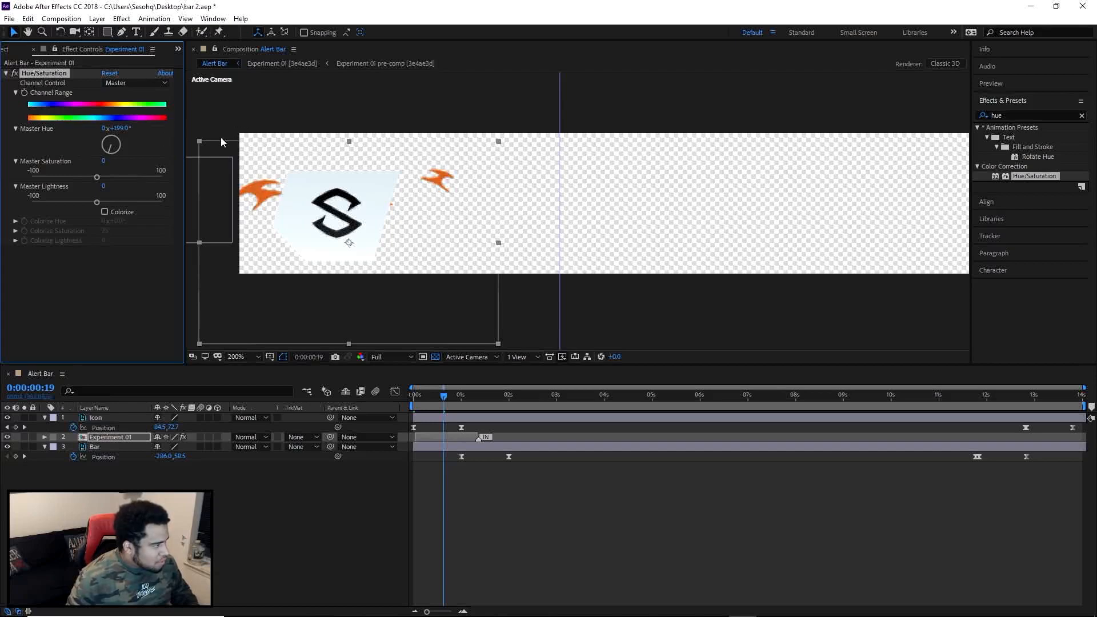
left_click_drag(96, 204, 95, 203)
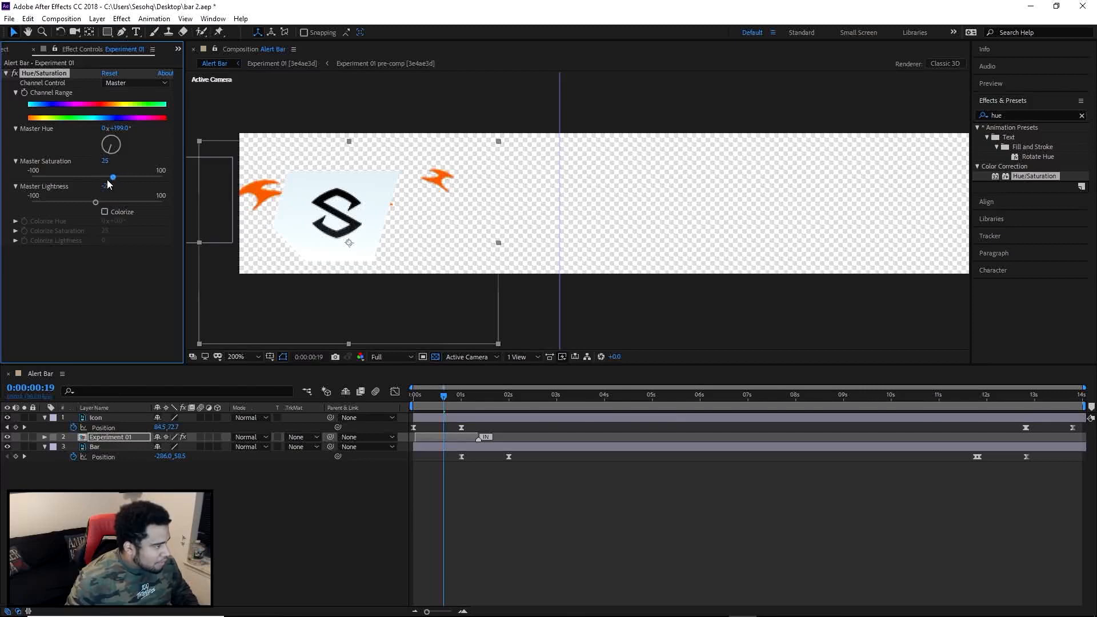
left_click_drag(112, 177, 103, 177)
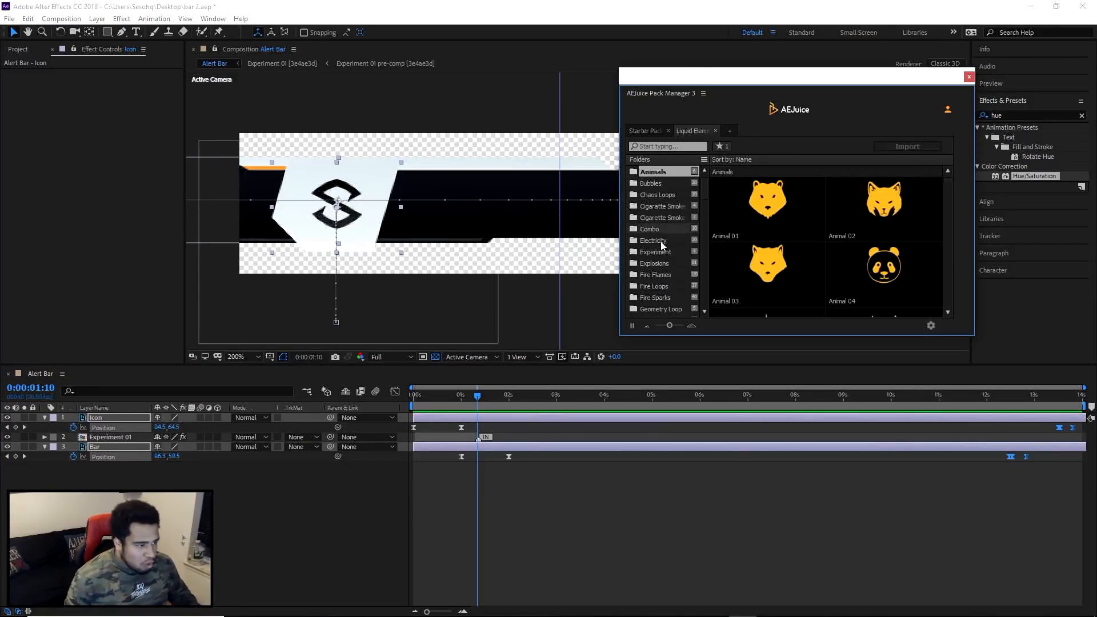
Import Electricity 02 from the Electricity folder into Alert Bar and close the Pack Manager.
left_click(655, 240)
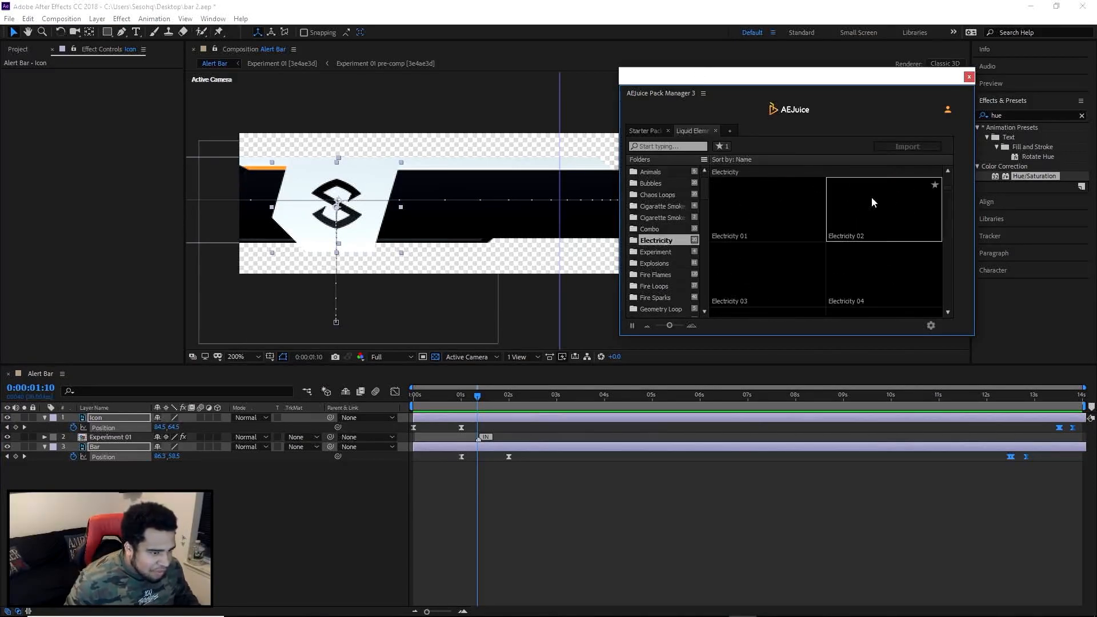
left_click(764, 208)
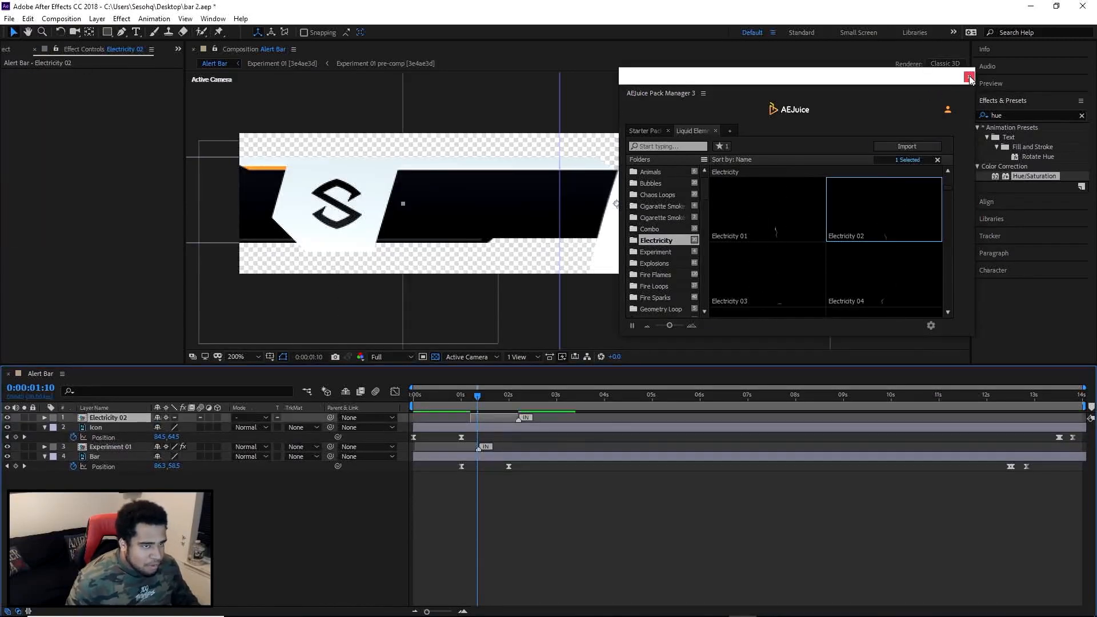
left_click(970, 76)
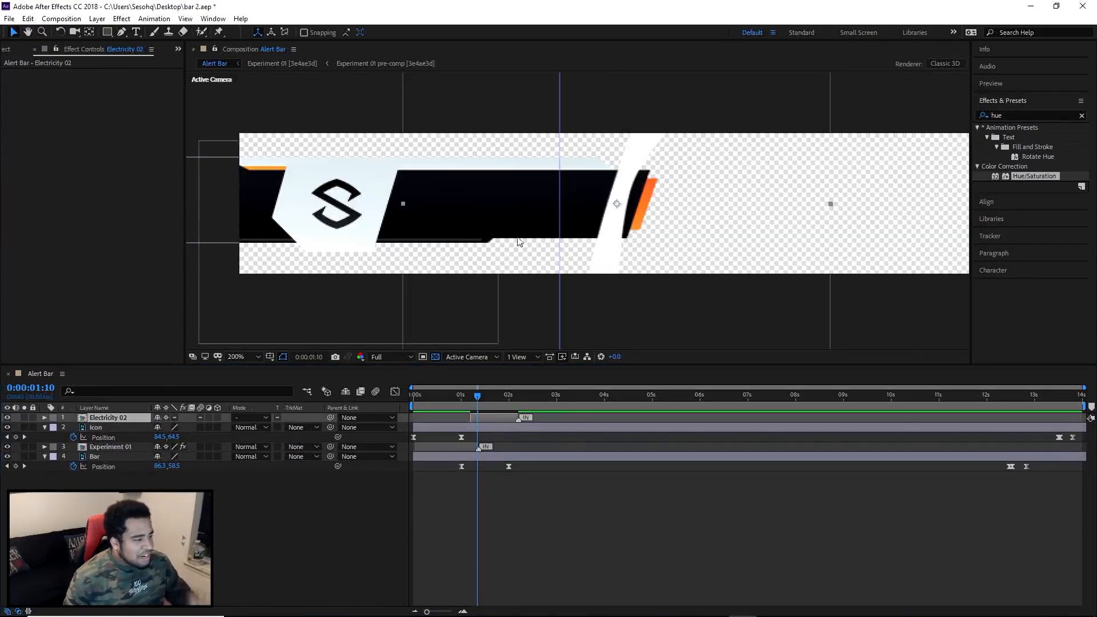
left_click(235, 357)
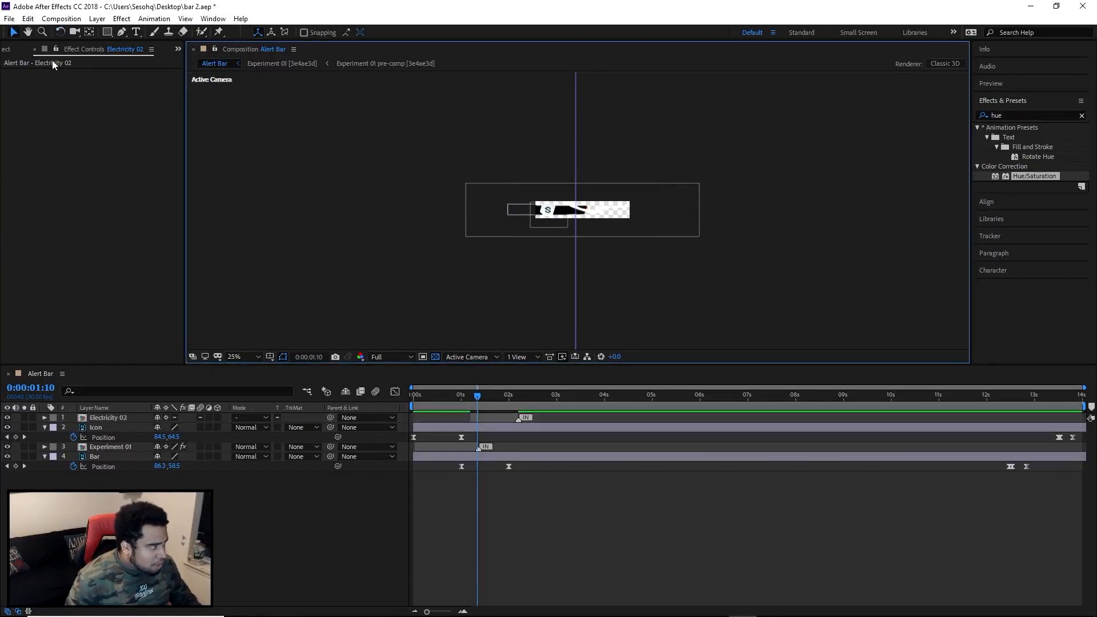
Position and scale Electricity 02 so its crackle runs along the bar's bottom edge.
double_click(107, 418)
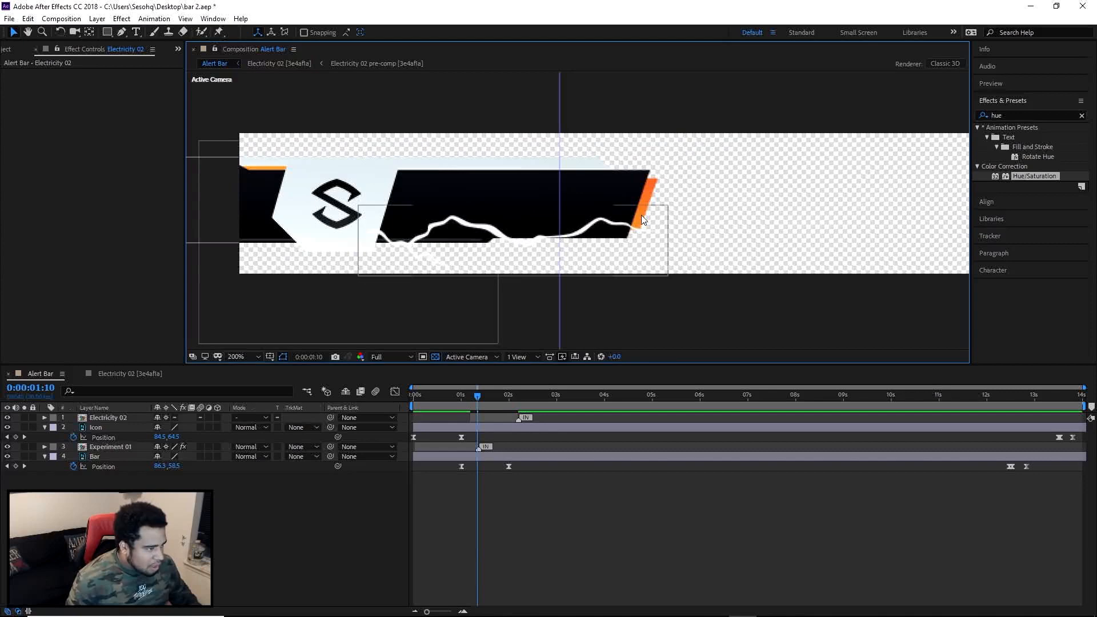
left_click(107, 418)
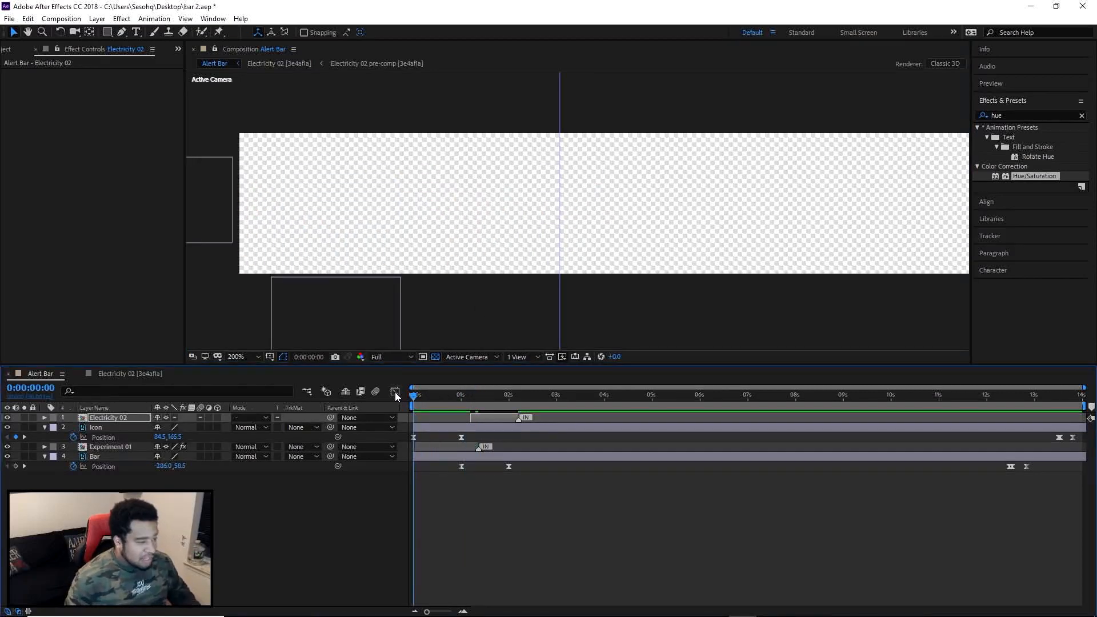
mouse_move(394, 392)
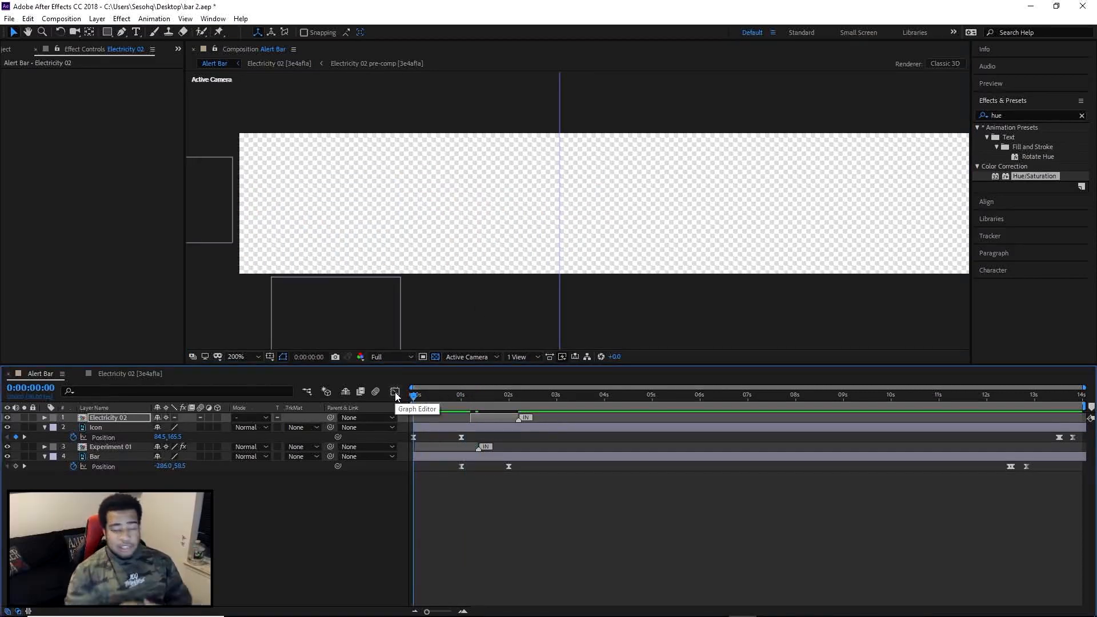
left_click(512, 395)
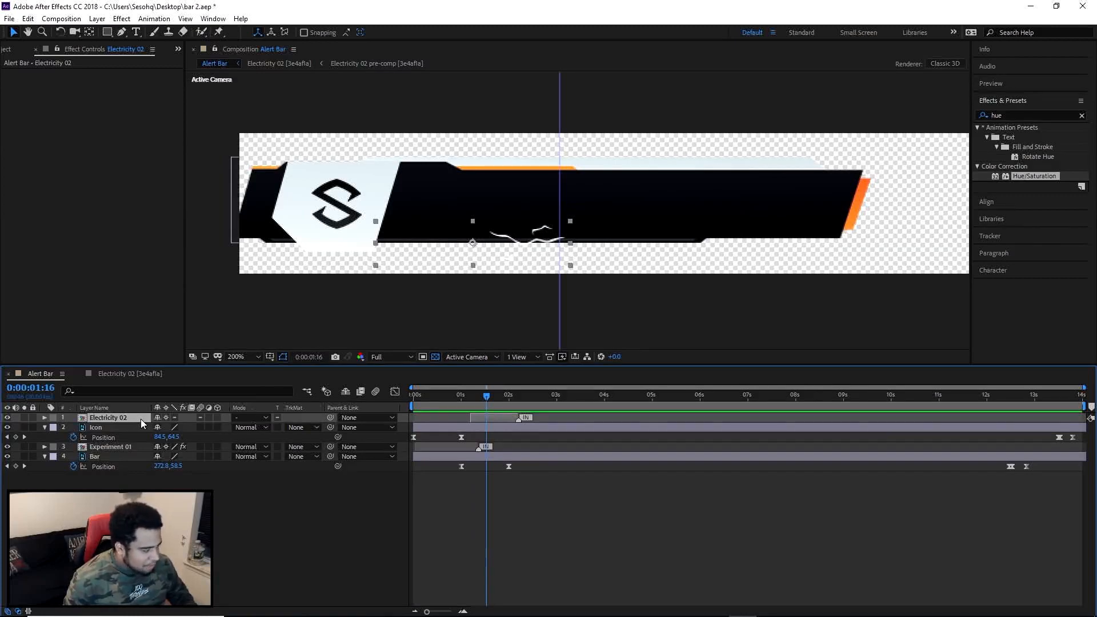
Duplicate Electricity 02 onto the bar's top edge and offset the copy to start slightly later.
key("ctrl+d")
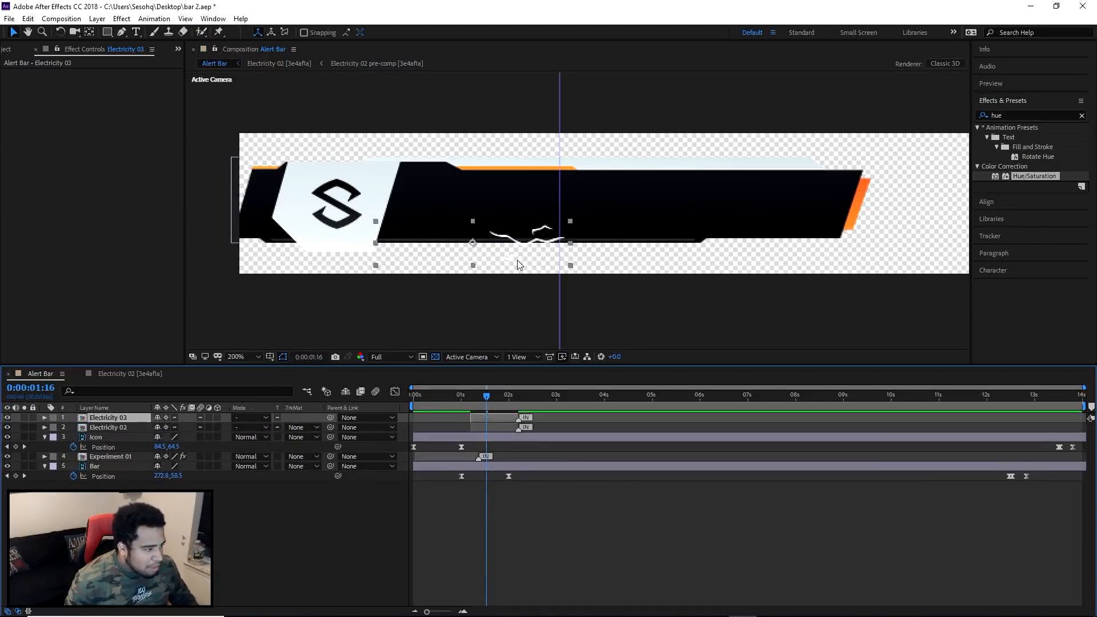
left_click(108, 418)
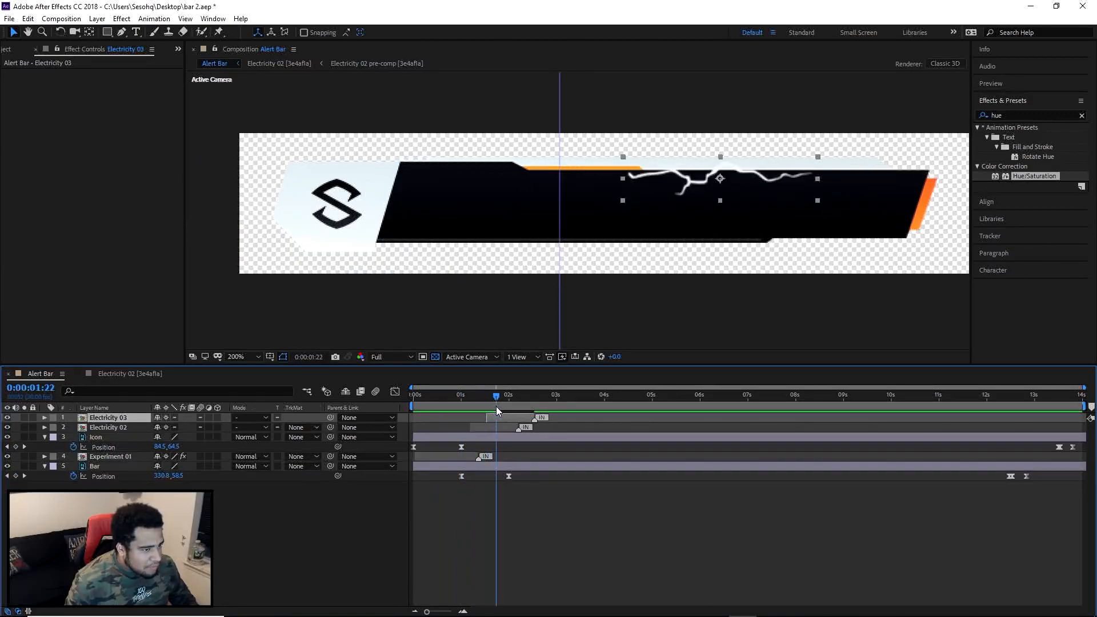
left_click(108, 417)
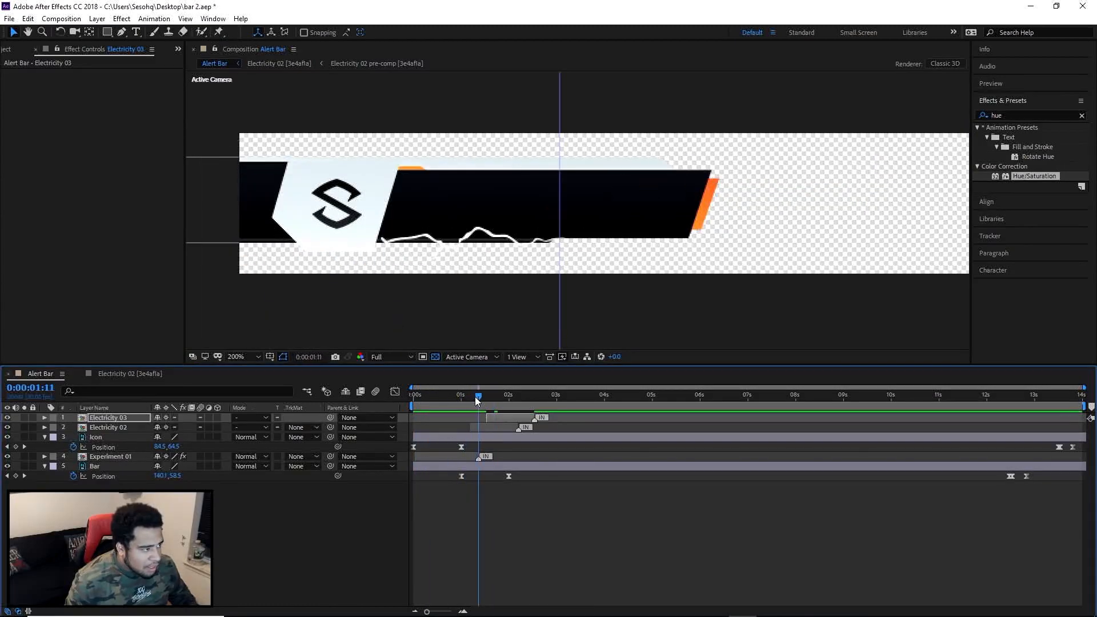
left_click(511, 395)
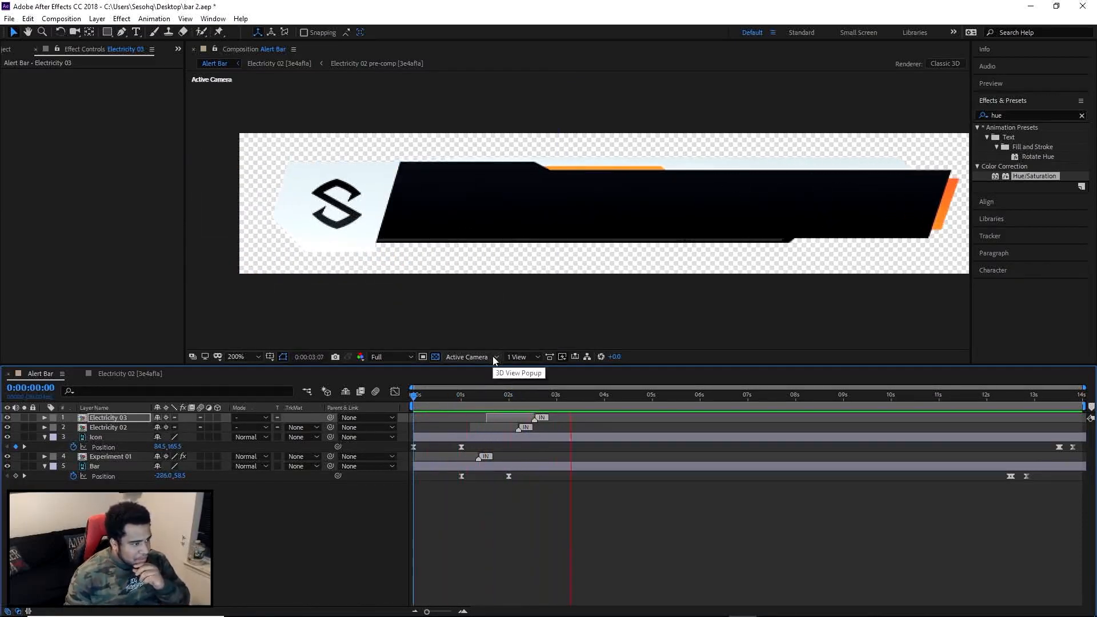
left_click(774, 394)
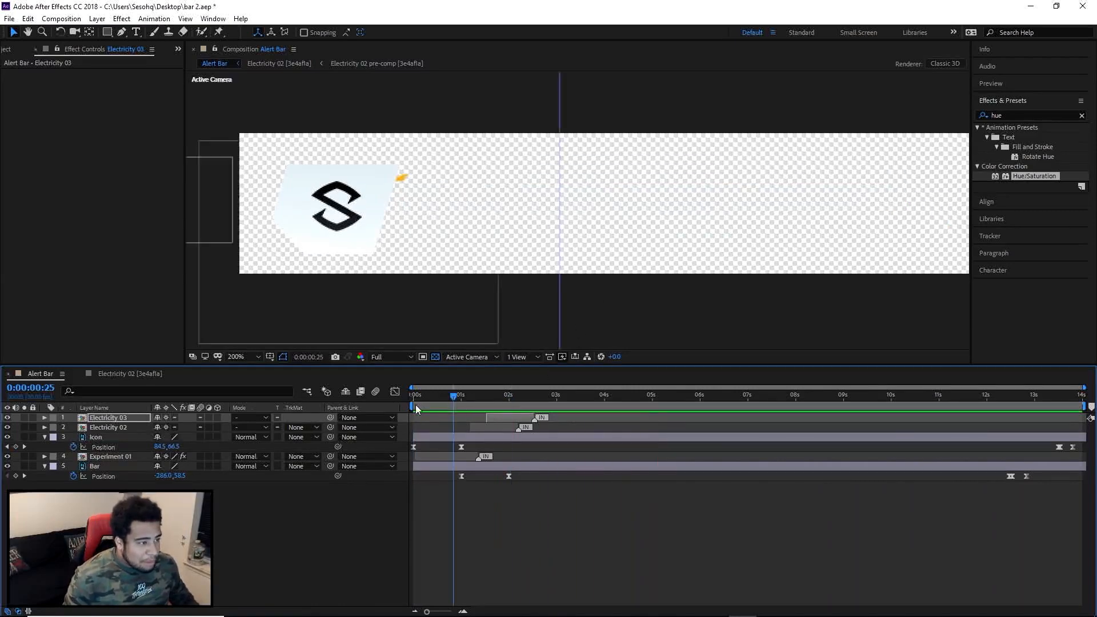
left_click(412, 394)
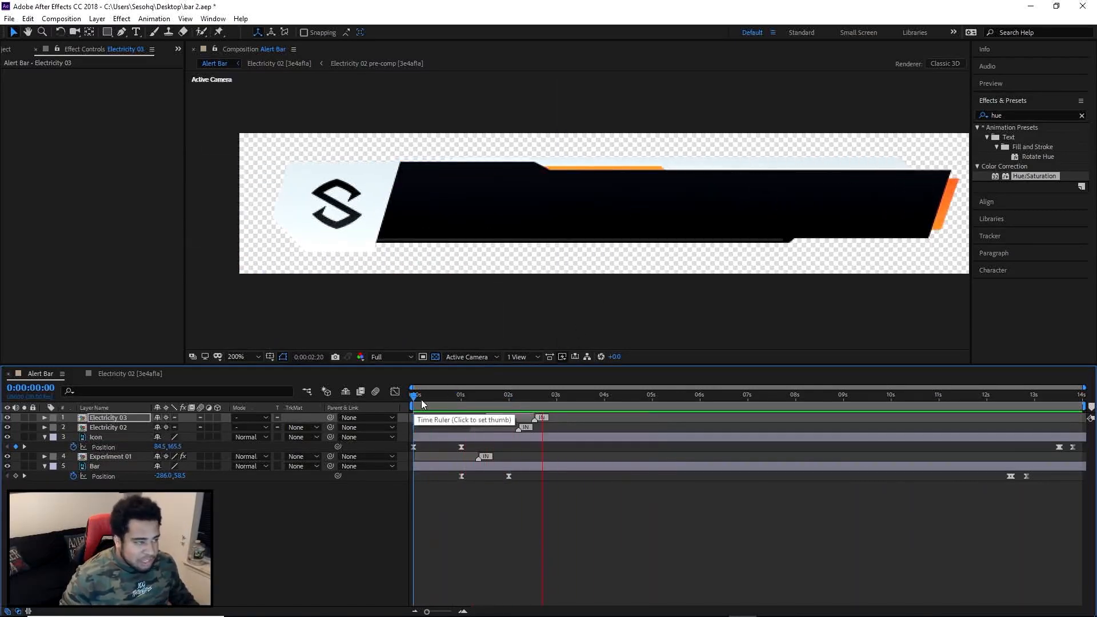